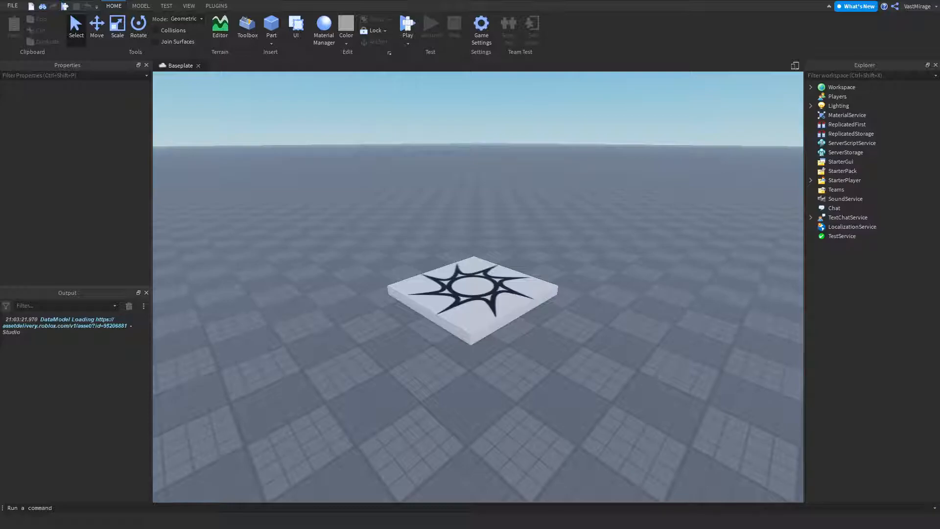
# Insert a new grey block part into the workspace from the Home tab
pyautogui.click(270, 27)
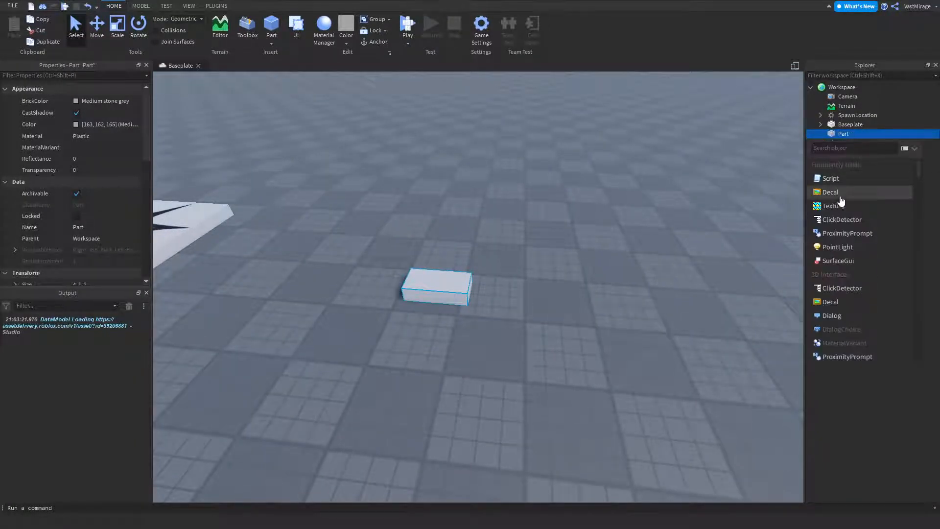
# Add a Script to the part declaring 'local part = script.Parent' and 'local t = 5 -- speed'
pyautogui.click(829, 178)
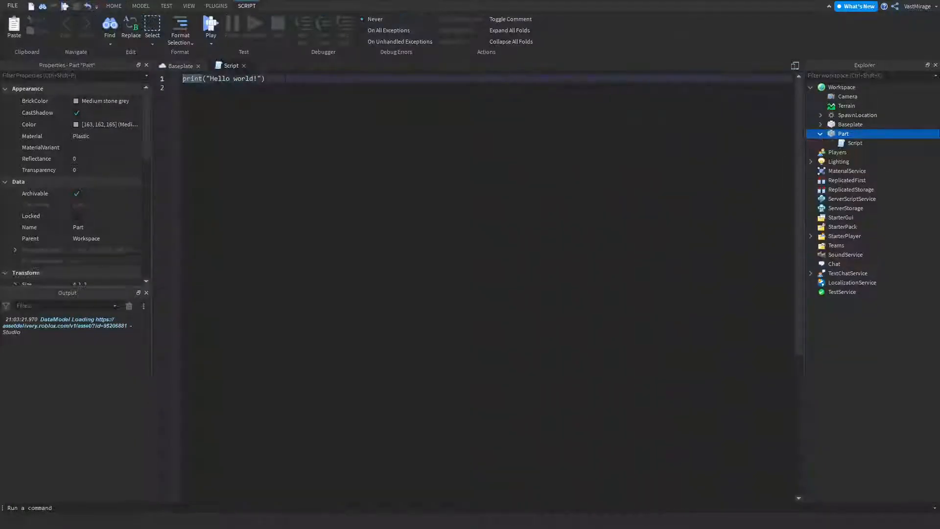
pyautogui.write('local')
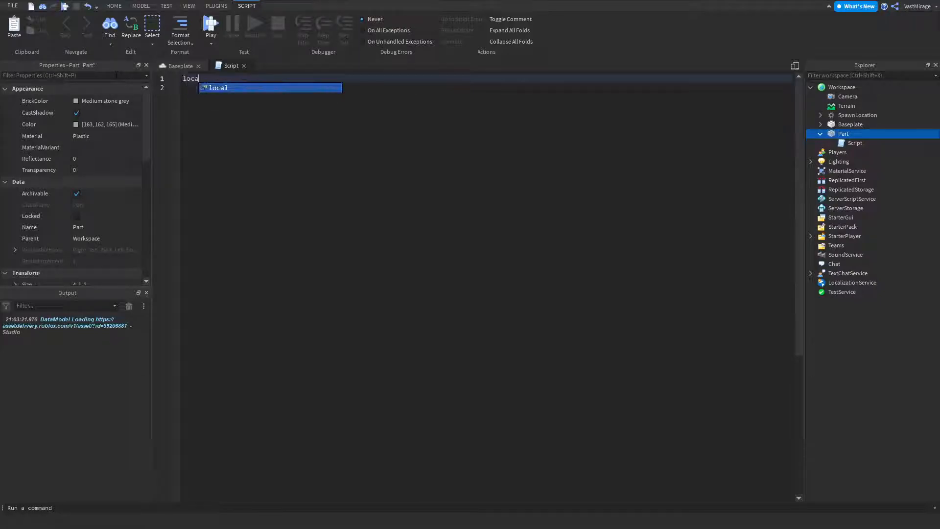
pyautogui.write('part = script.Parent')
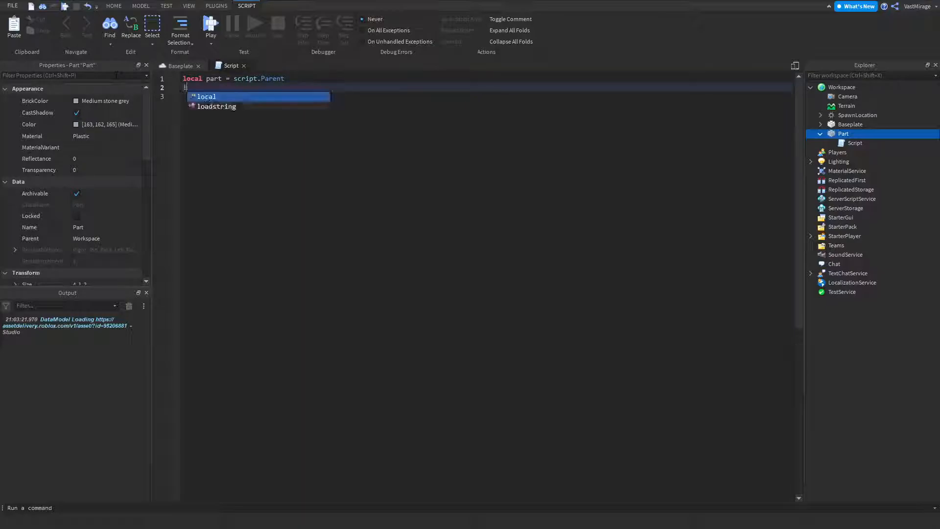
pyautogui.write('local t')
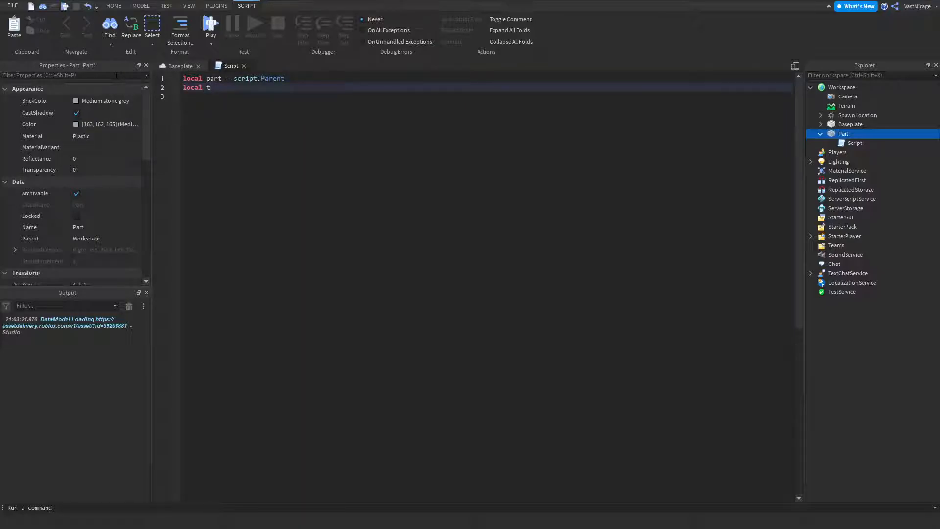
pyautogui.write('=')
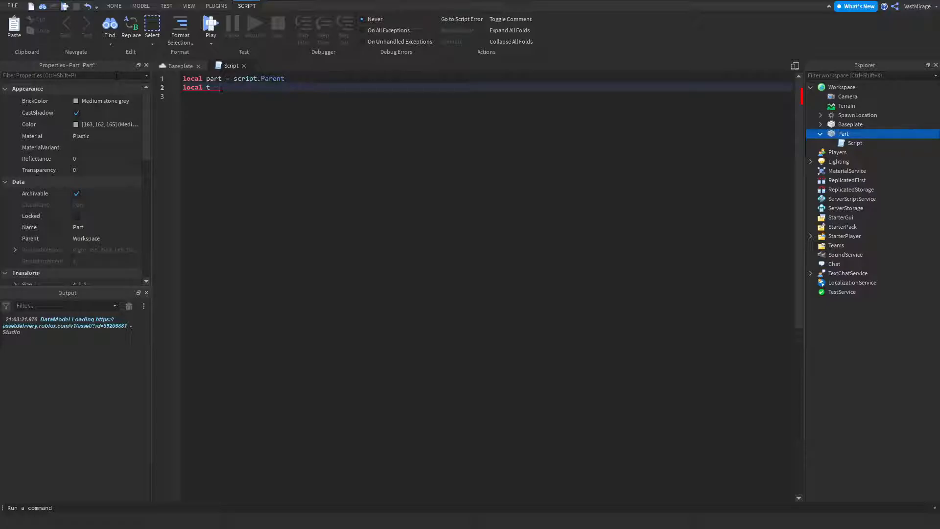
pyautogui.write('5')
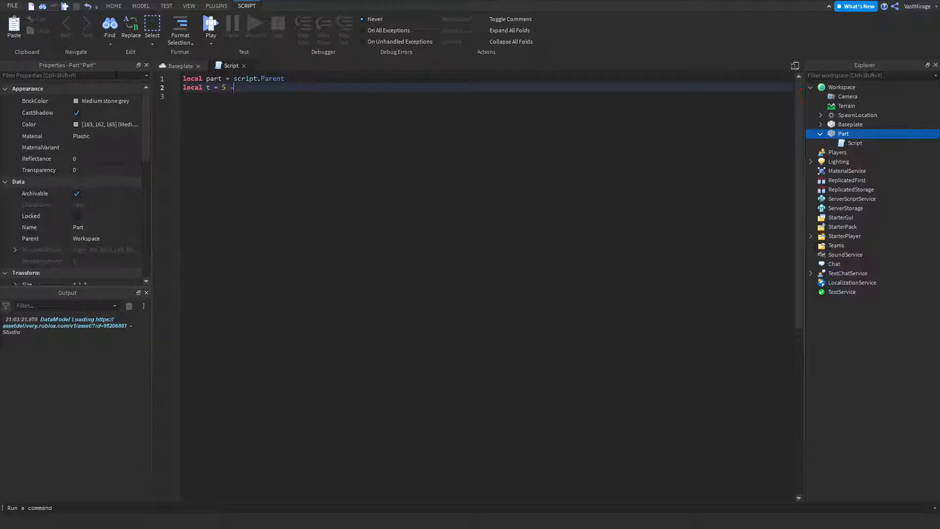
pyautogui.write('-- speed')
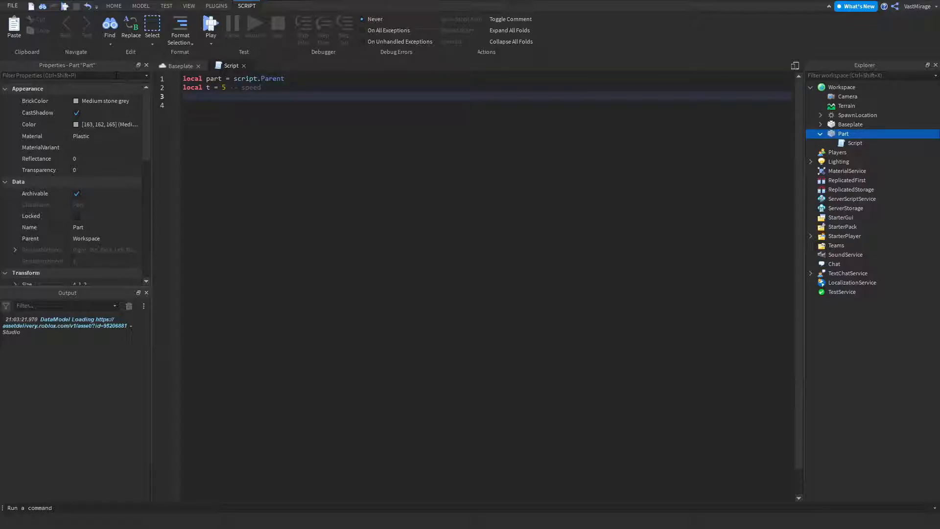
pyautogui.write('while task.wait(')
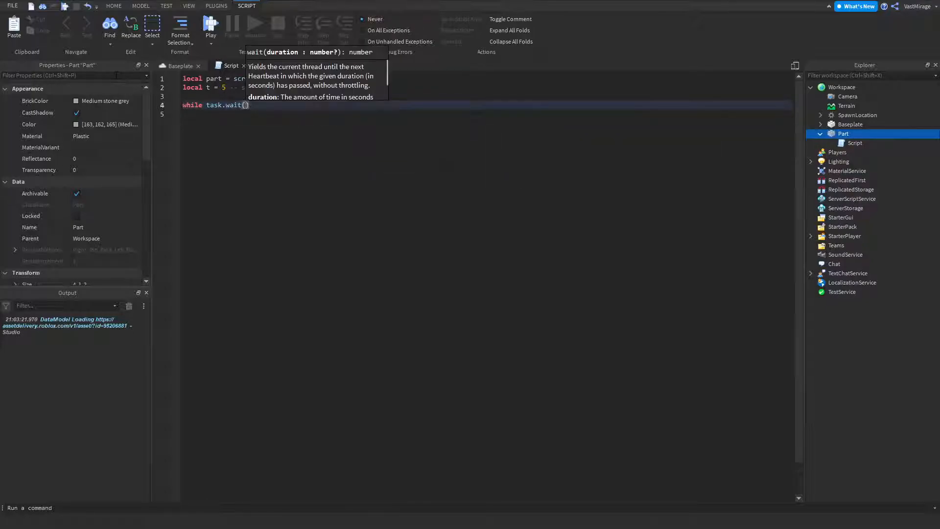
# Write a 'while task.wait() do' loop computing 'local hue = tick() % (10/t) / (10/t)'
pyautogui.write('do')
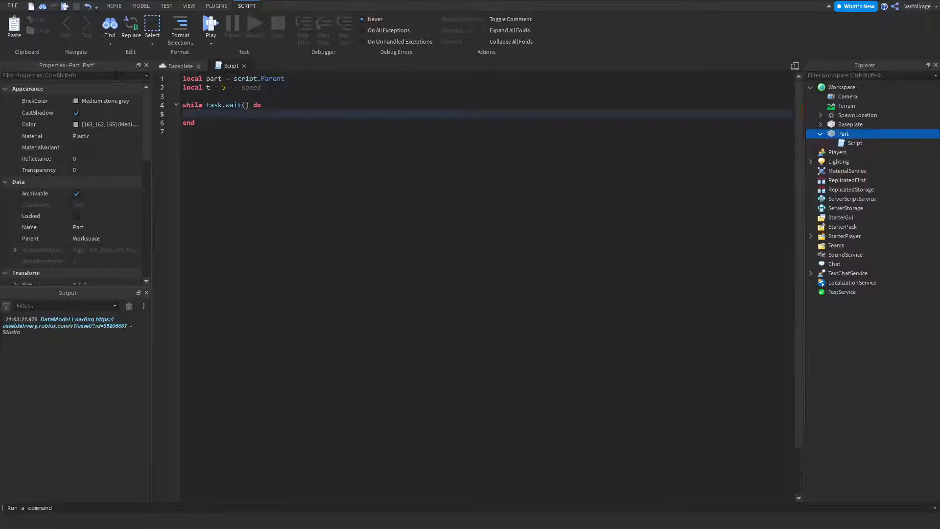
pyautogui.write('local hue')
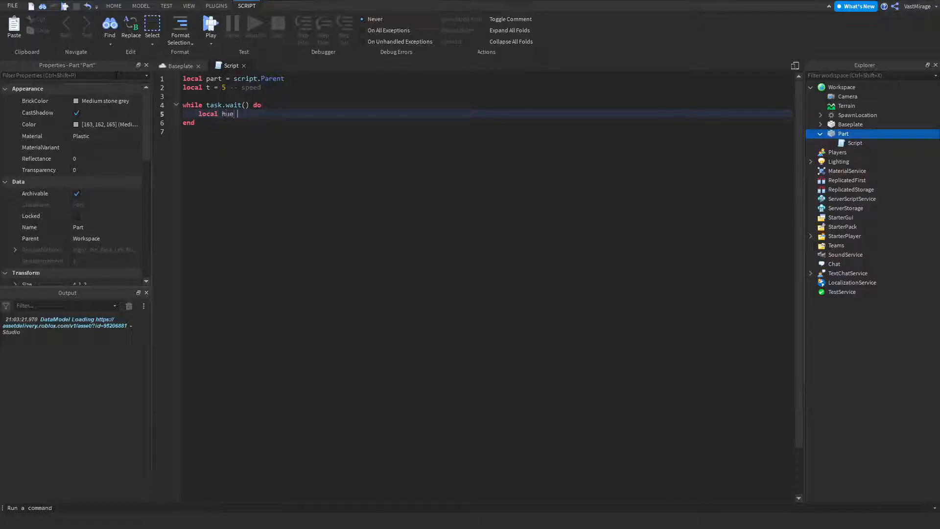
pyautogui.write('= tick()')
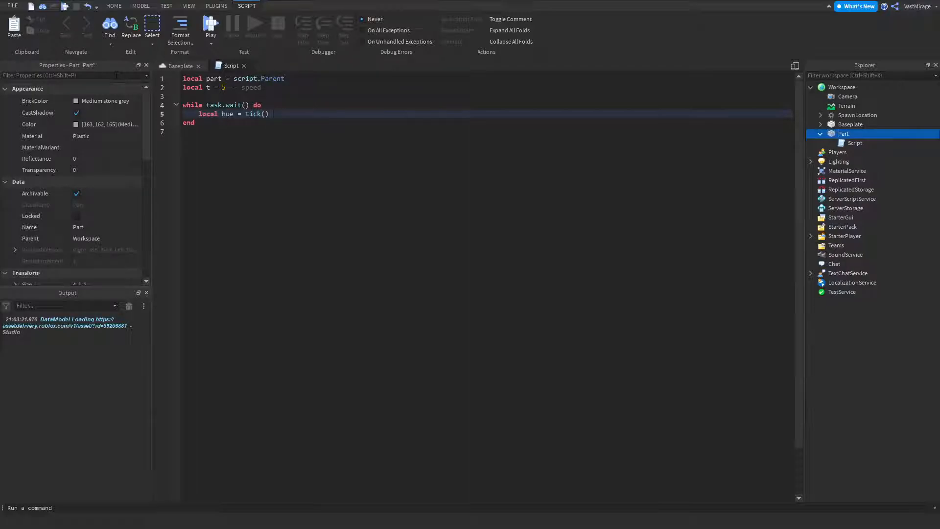
pyautogui.write('%')
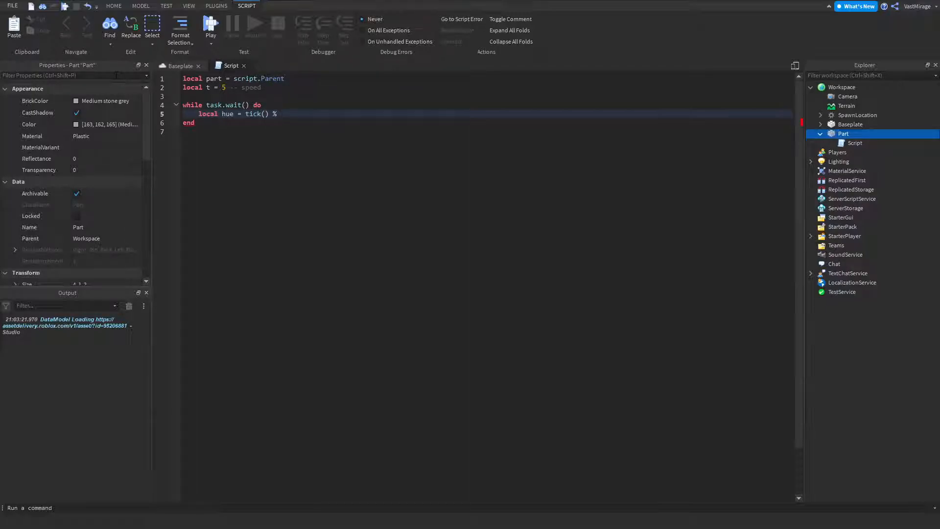
pyautogui.write('(10/t)')
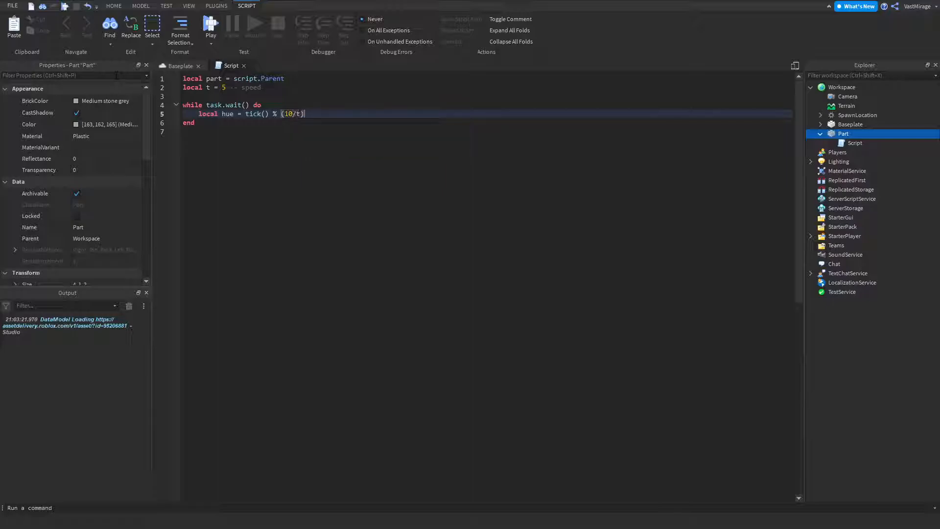
pyautogui.write('/ {')
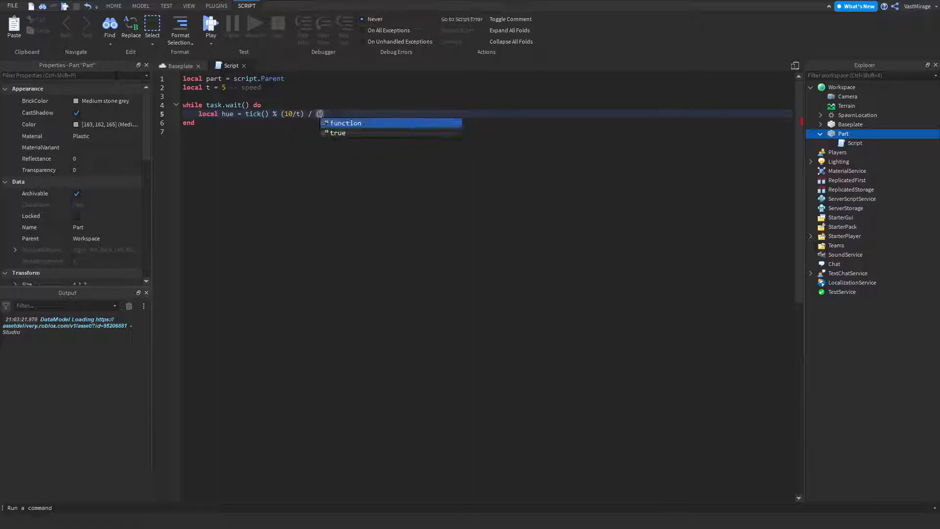
pyautogui.write('(10/t)')
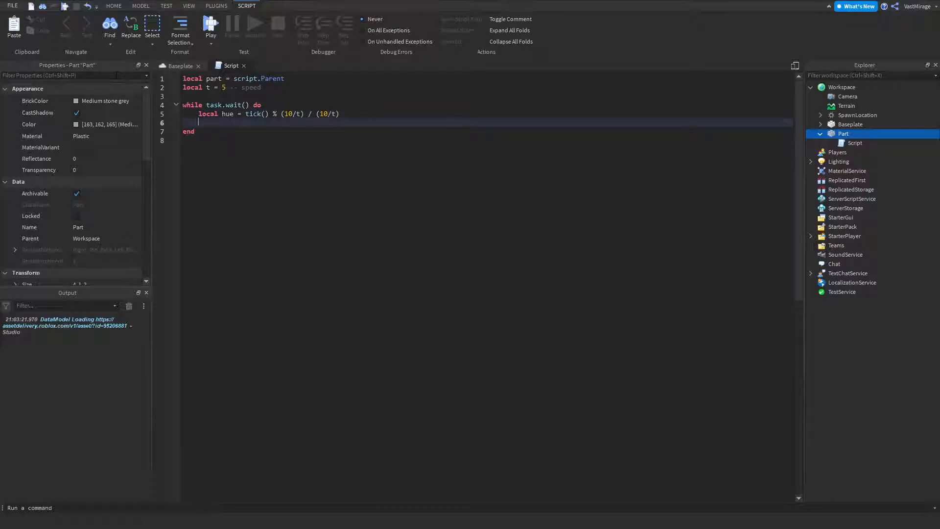
pyautogui.write('local color')
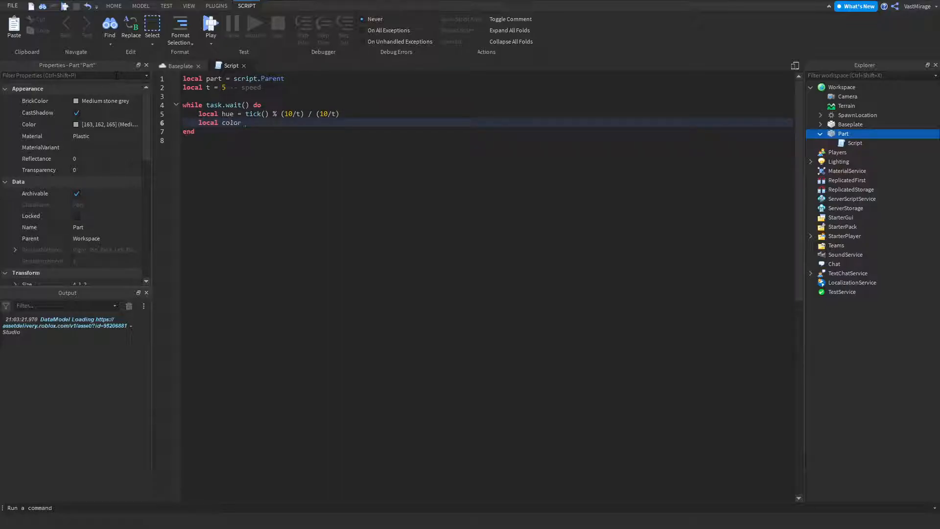
# Build the colour with Color3.fromHSV(hue, 1, 1) and begin the part.Color assignment
pyautogui.write('co')
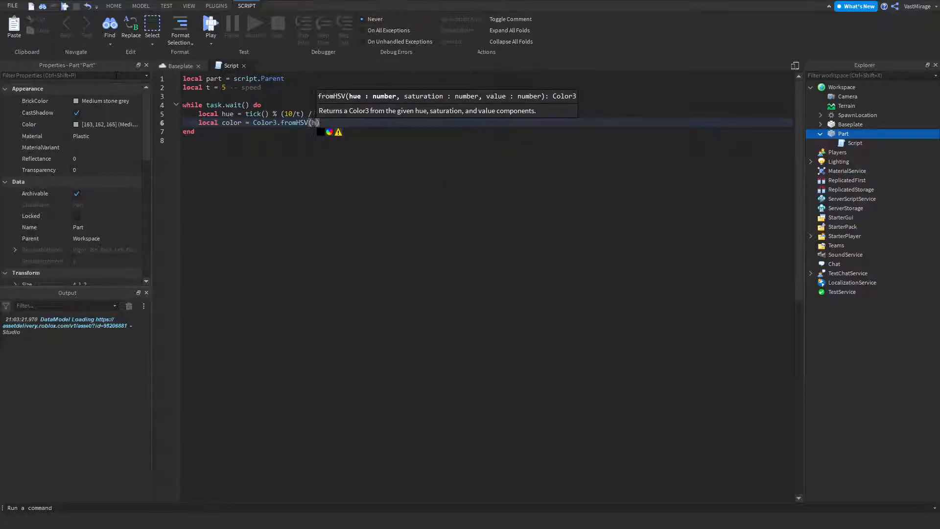
pyautogui.write('hue, 1,')
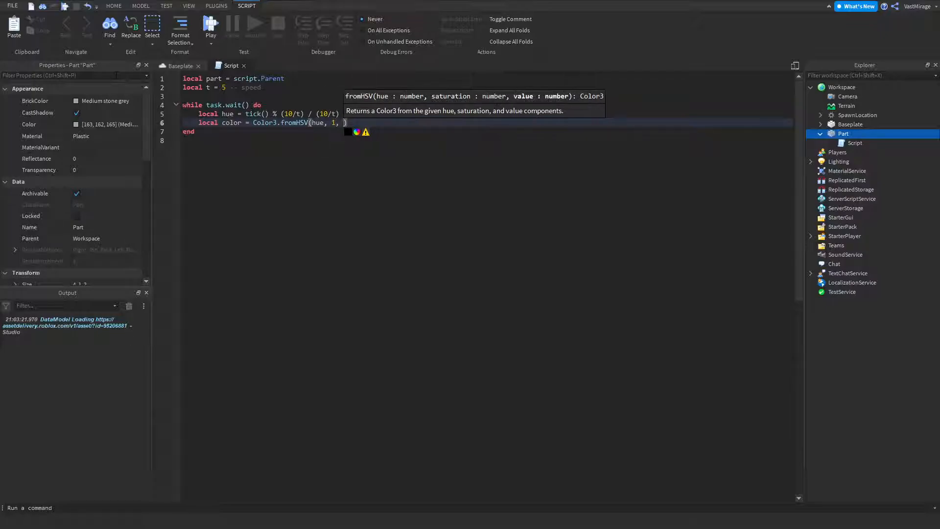
pyautogui.write('1)')
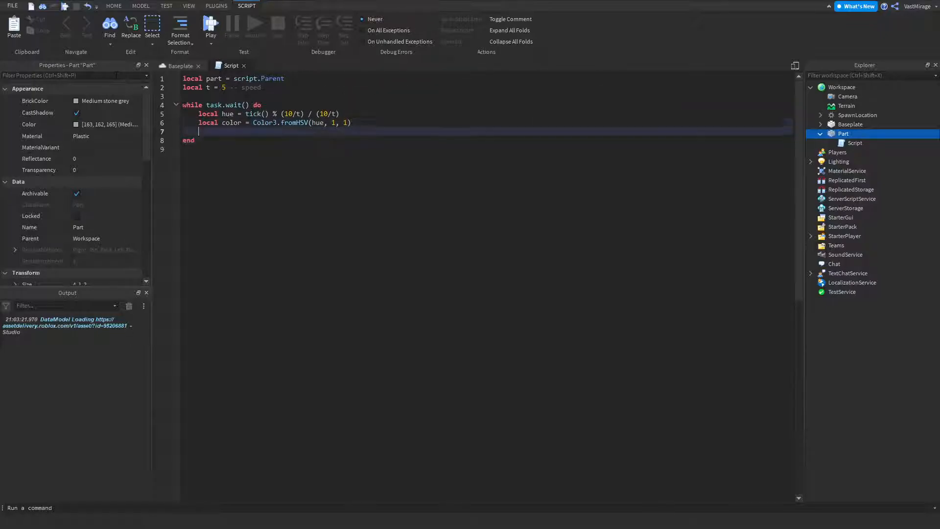
pyautogui.write('part.Colo')
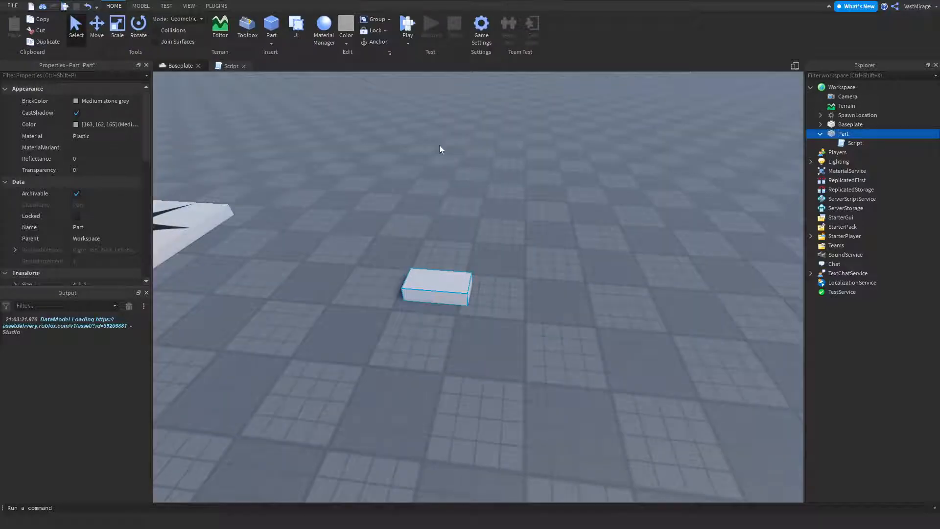
# Set speed t to 1 and test-run the scene, watching the part cycle colours
pyautogui.click(406, 26)
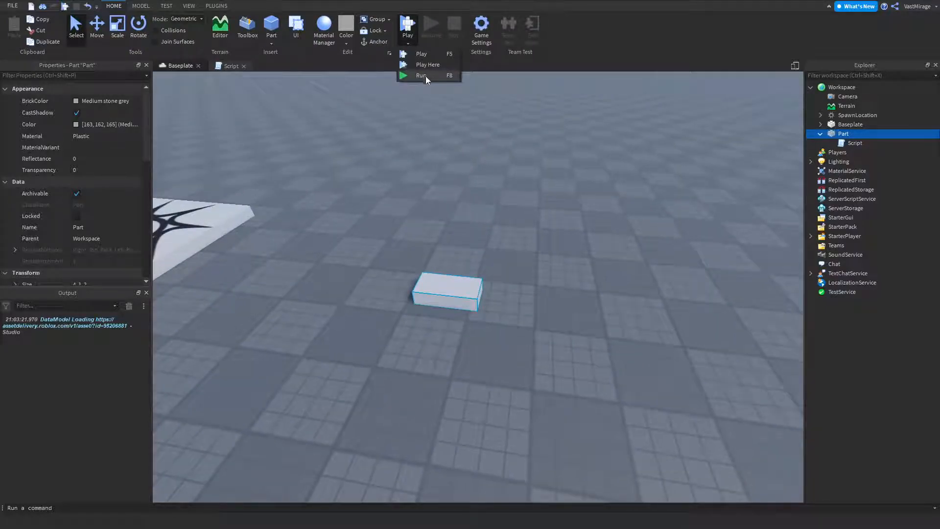
pyautogui.click(421, 75)
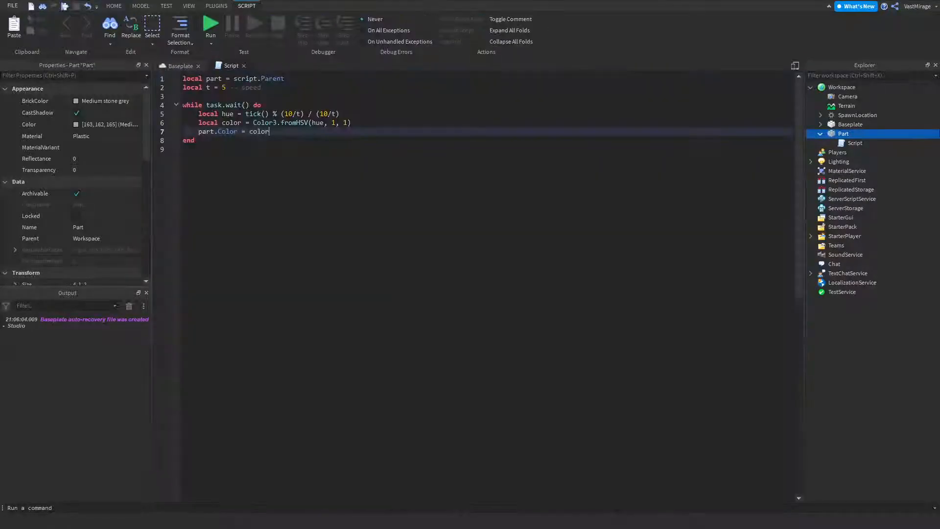
pyautogui.write('1')
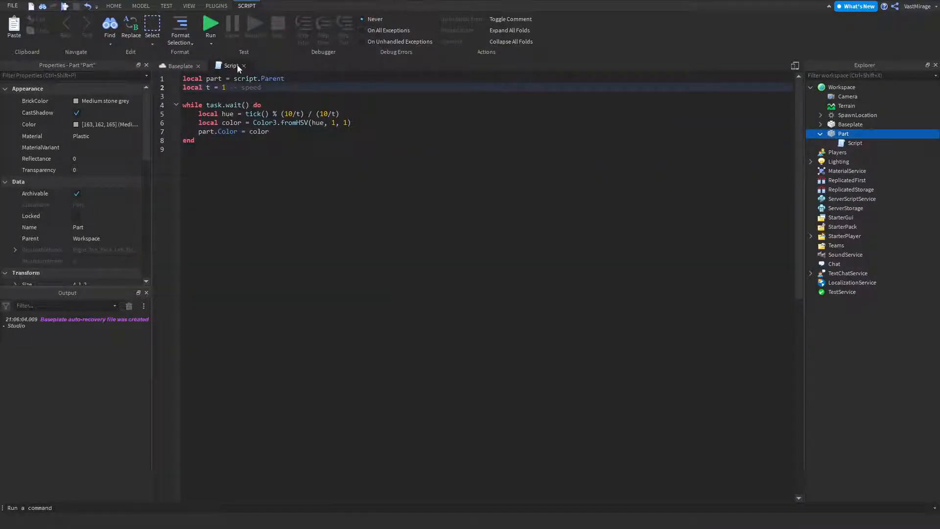
pyautogui.click(210, 24)
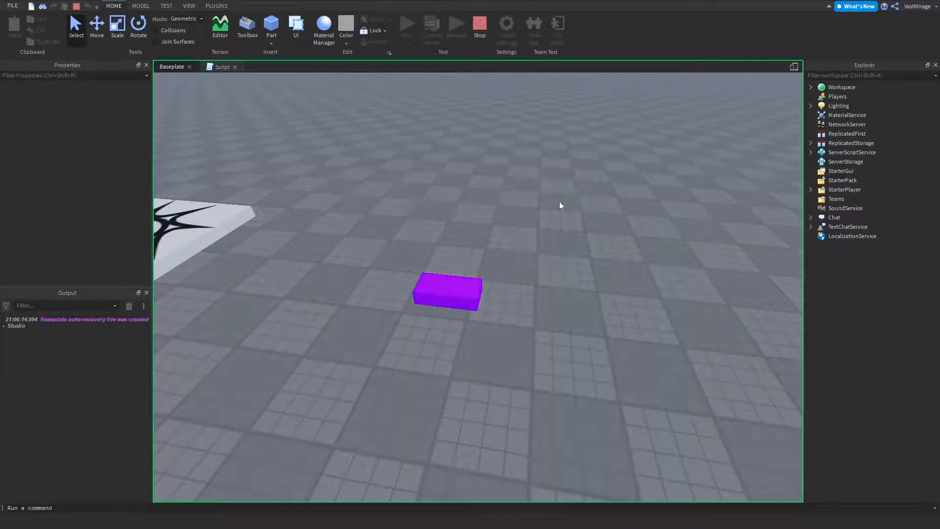
pyautogui.click(478, 24)
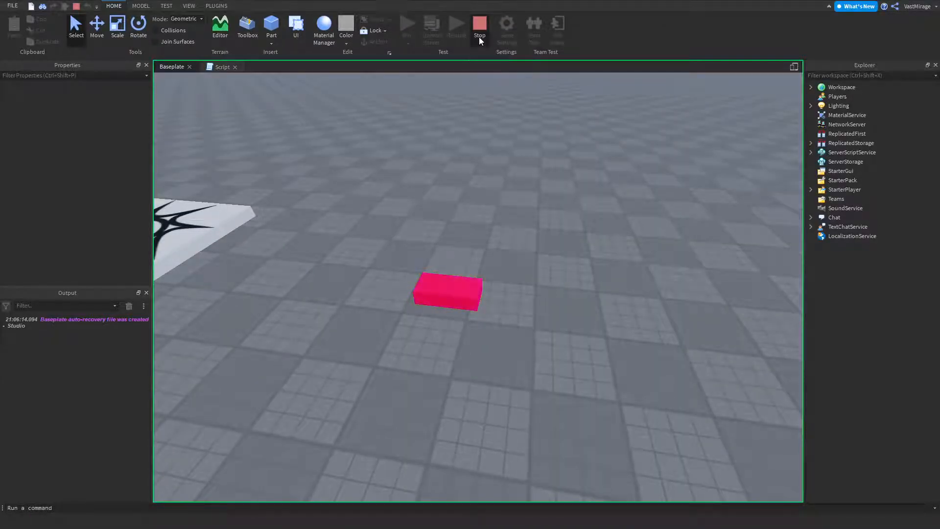
pyautogui.click(479, 24)
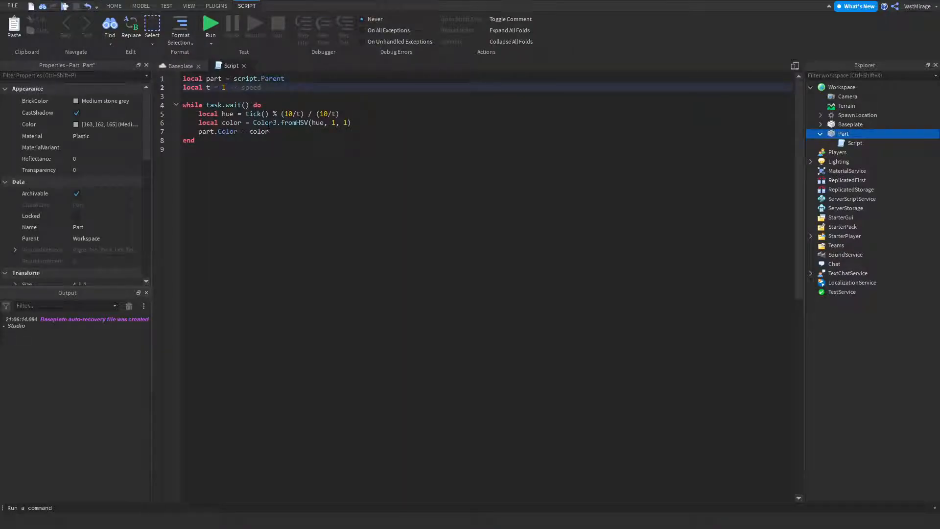
# Change speed t to 100 and run a quick test, then stop it
pyautogui.write('00')
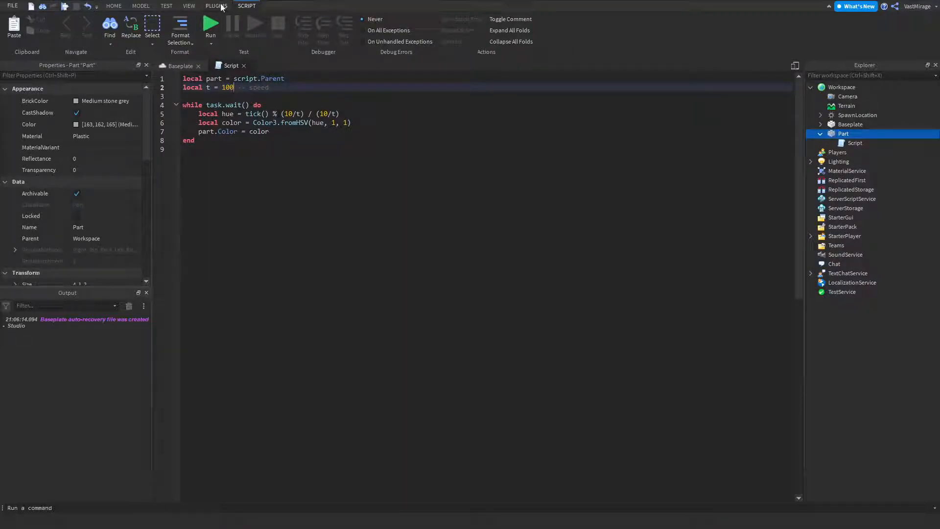
pyautogui.click(211, 24)
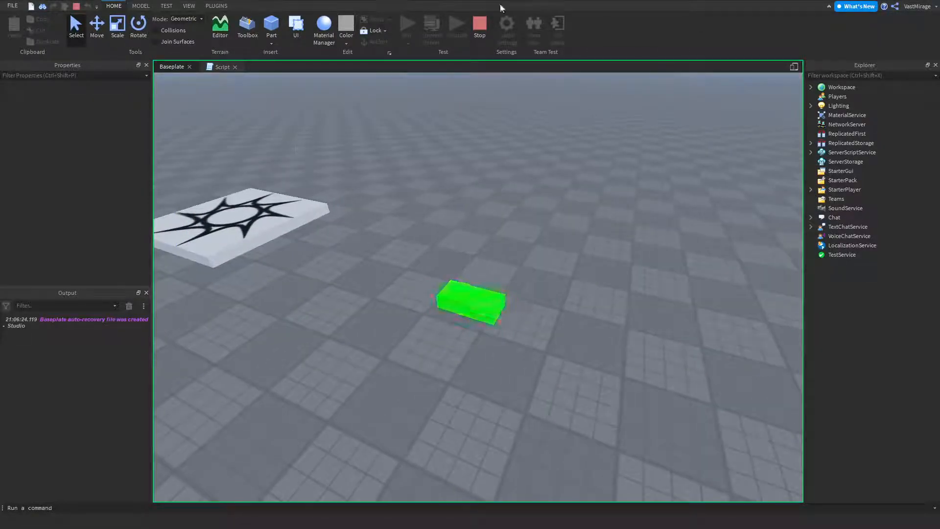
pyautogui.click(223, 66)
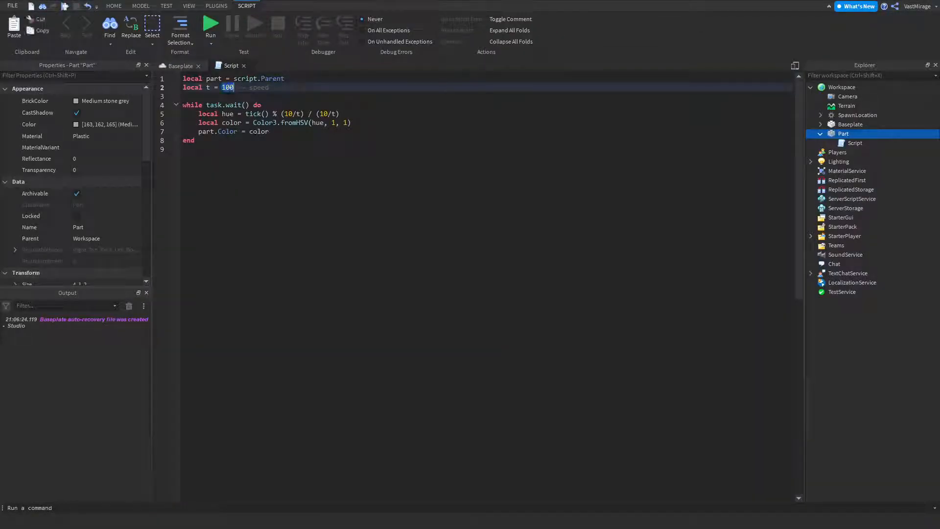
# Change speed t to 0.1 and test-run to watch the slow colour shift
pyautogui.write('0.1')
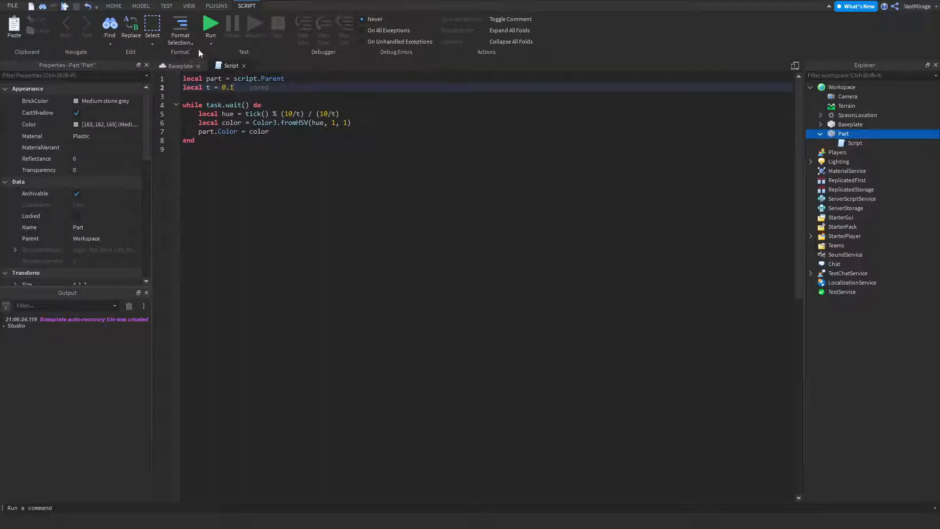
pyautogui.click(211, 23)
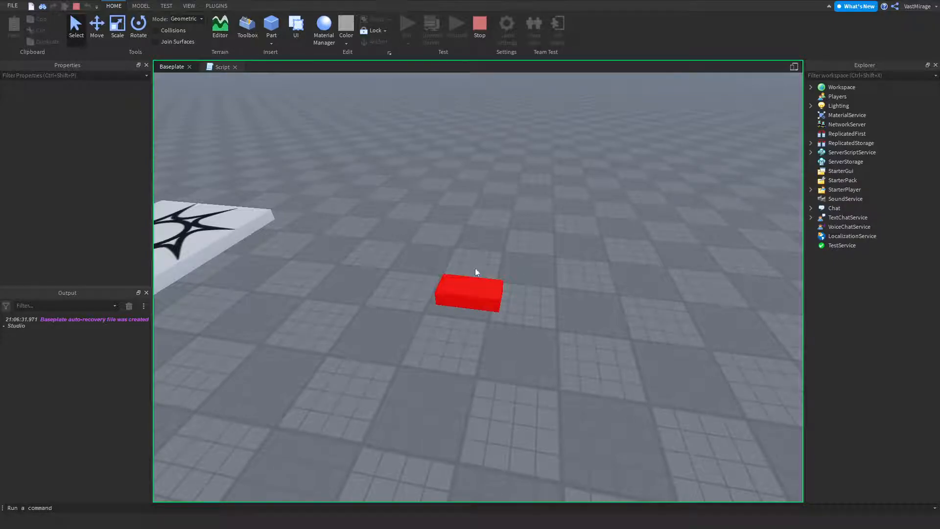
pyautogui.click(479, 23)
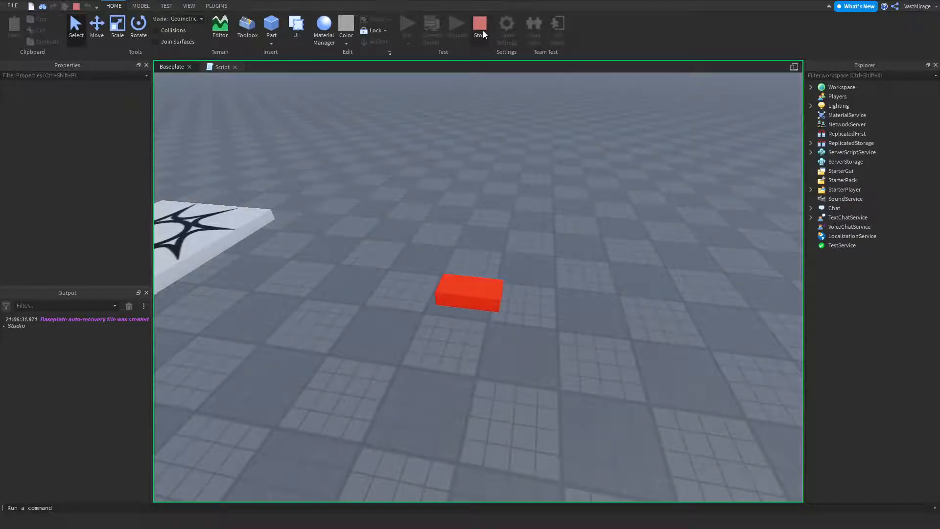
pyautogui.moveTo(479, 24)
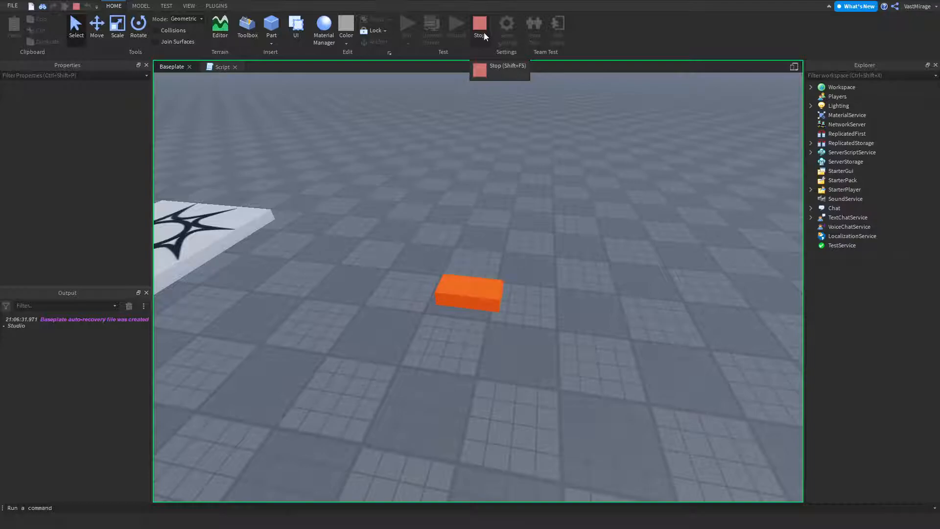